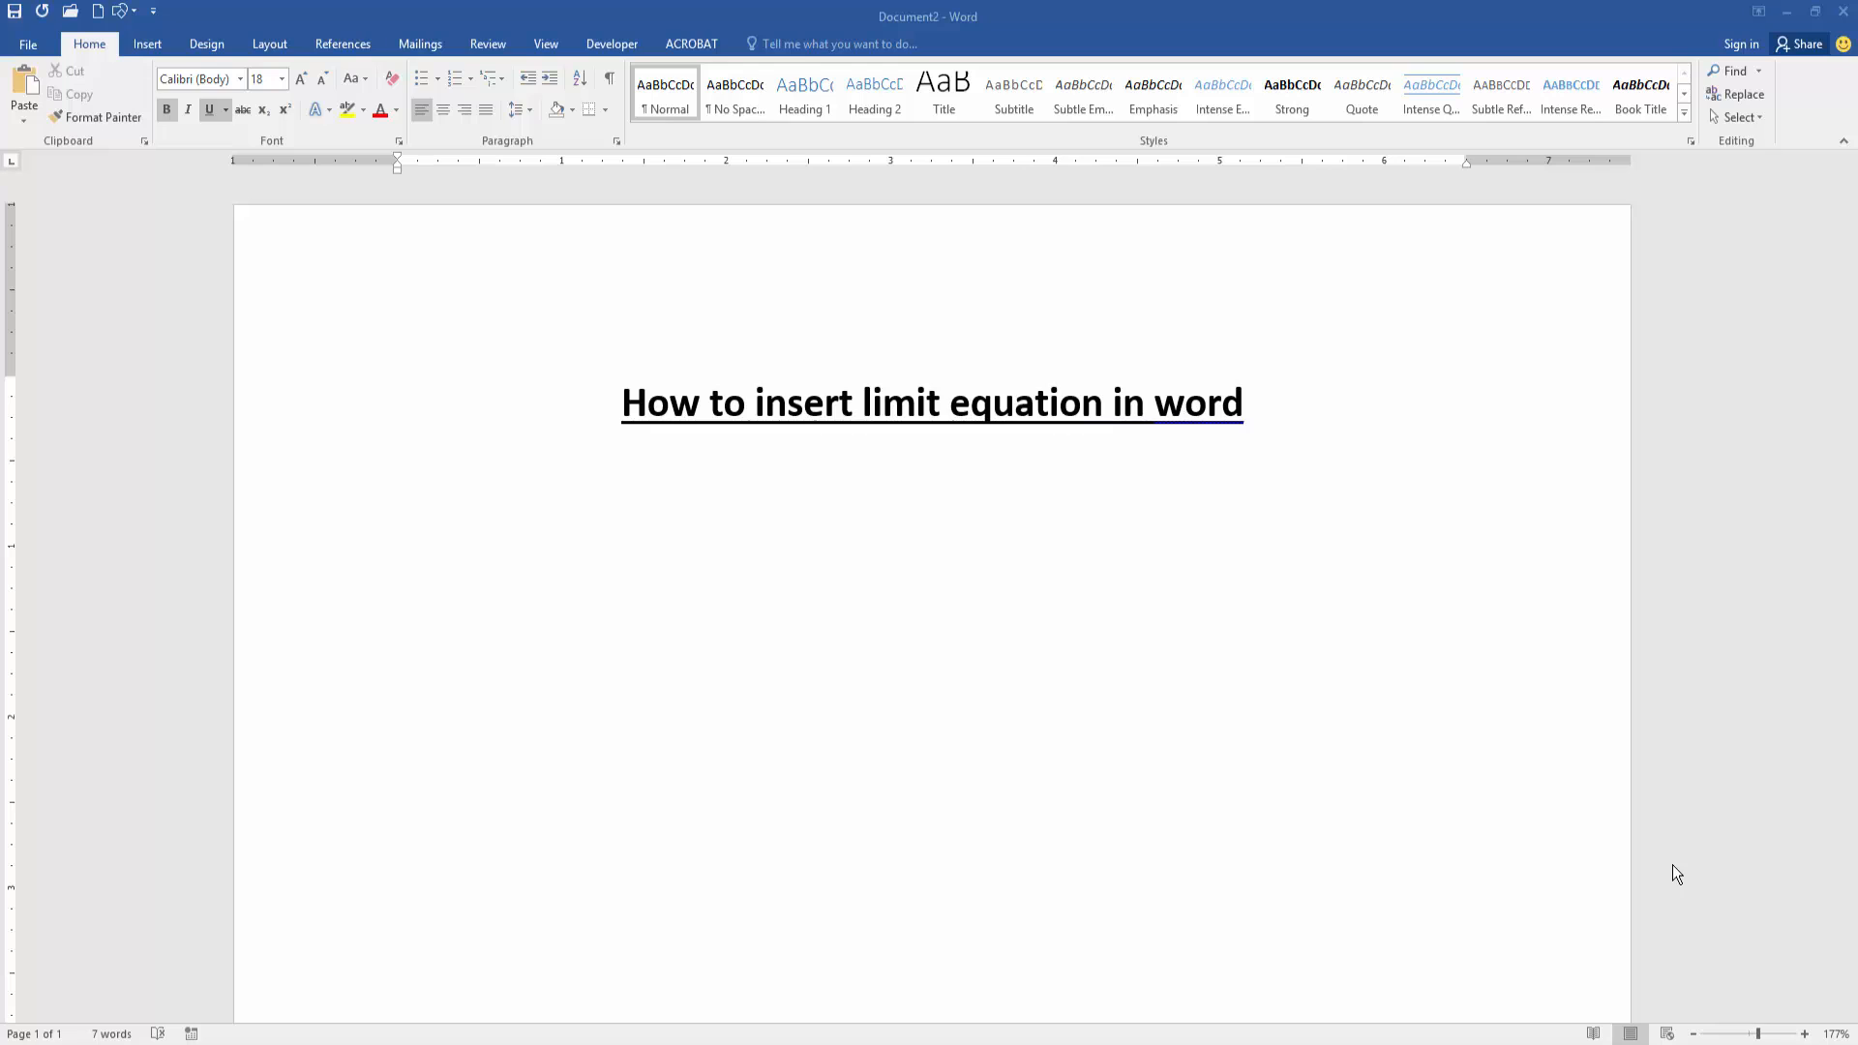
mouse_move(615, 430)
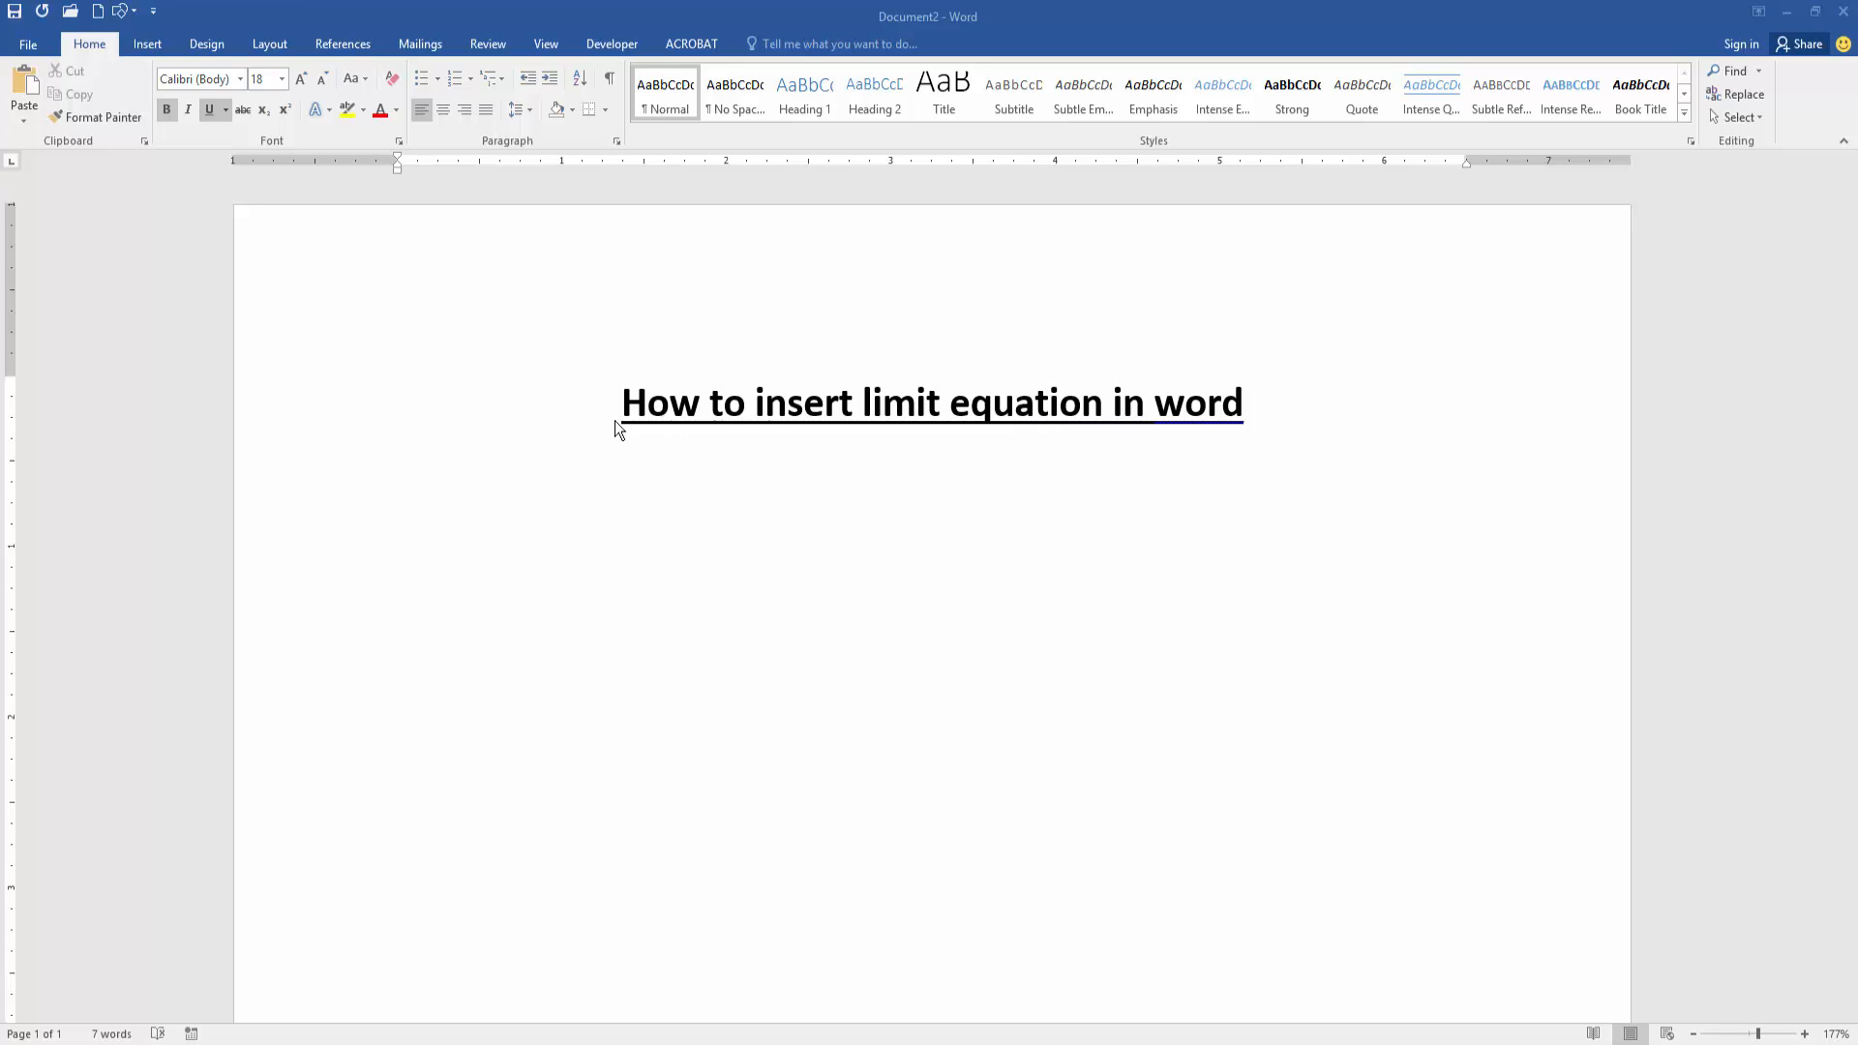
- Insert the built-in Limit equation lim(n→∞)(1+1/n)^n = e below the title
click(147, 44)
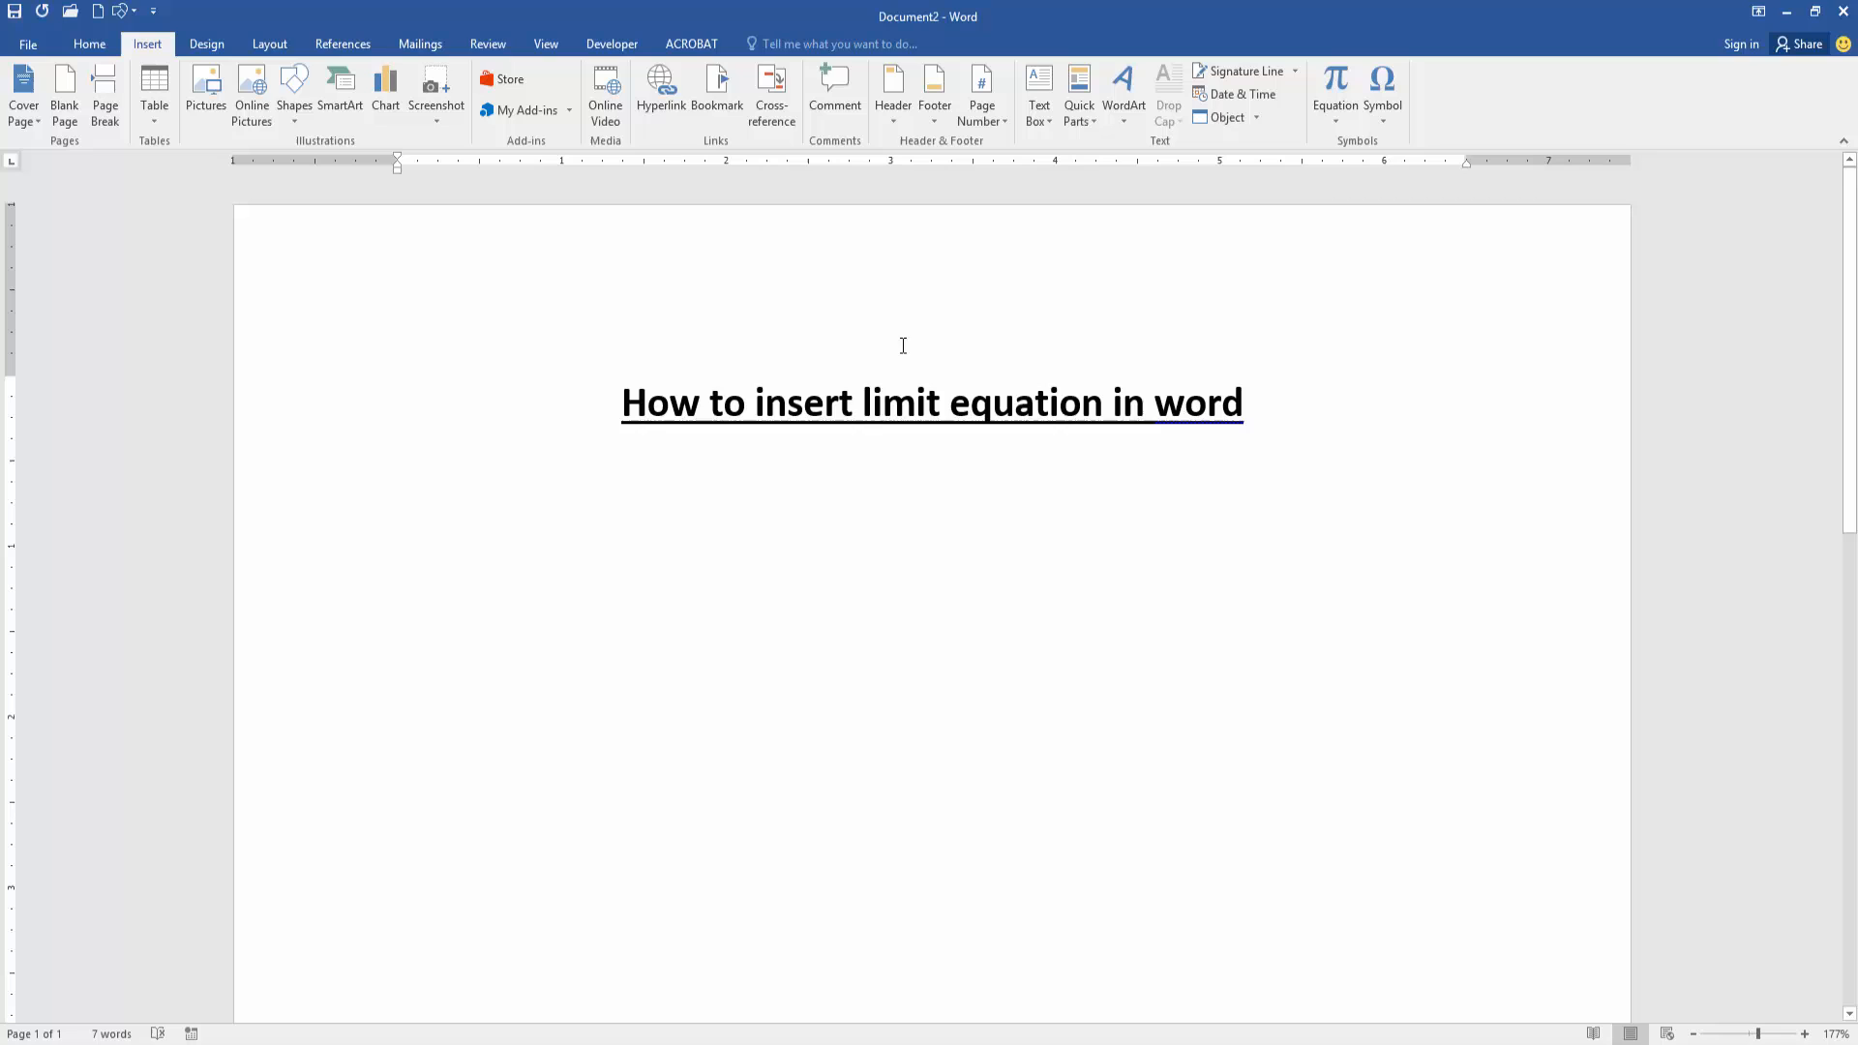
click(1333, 89)
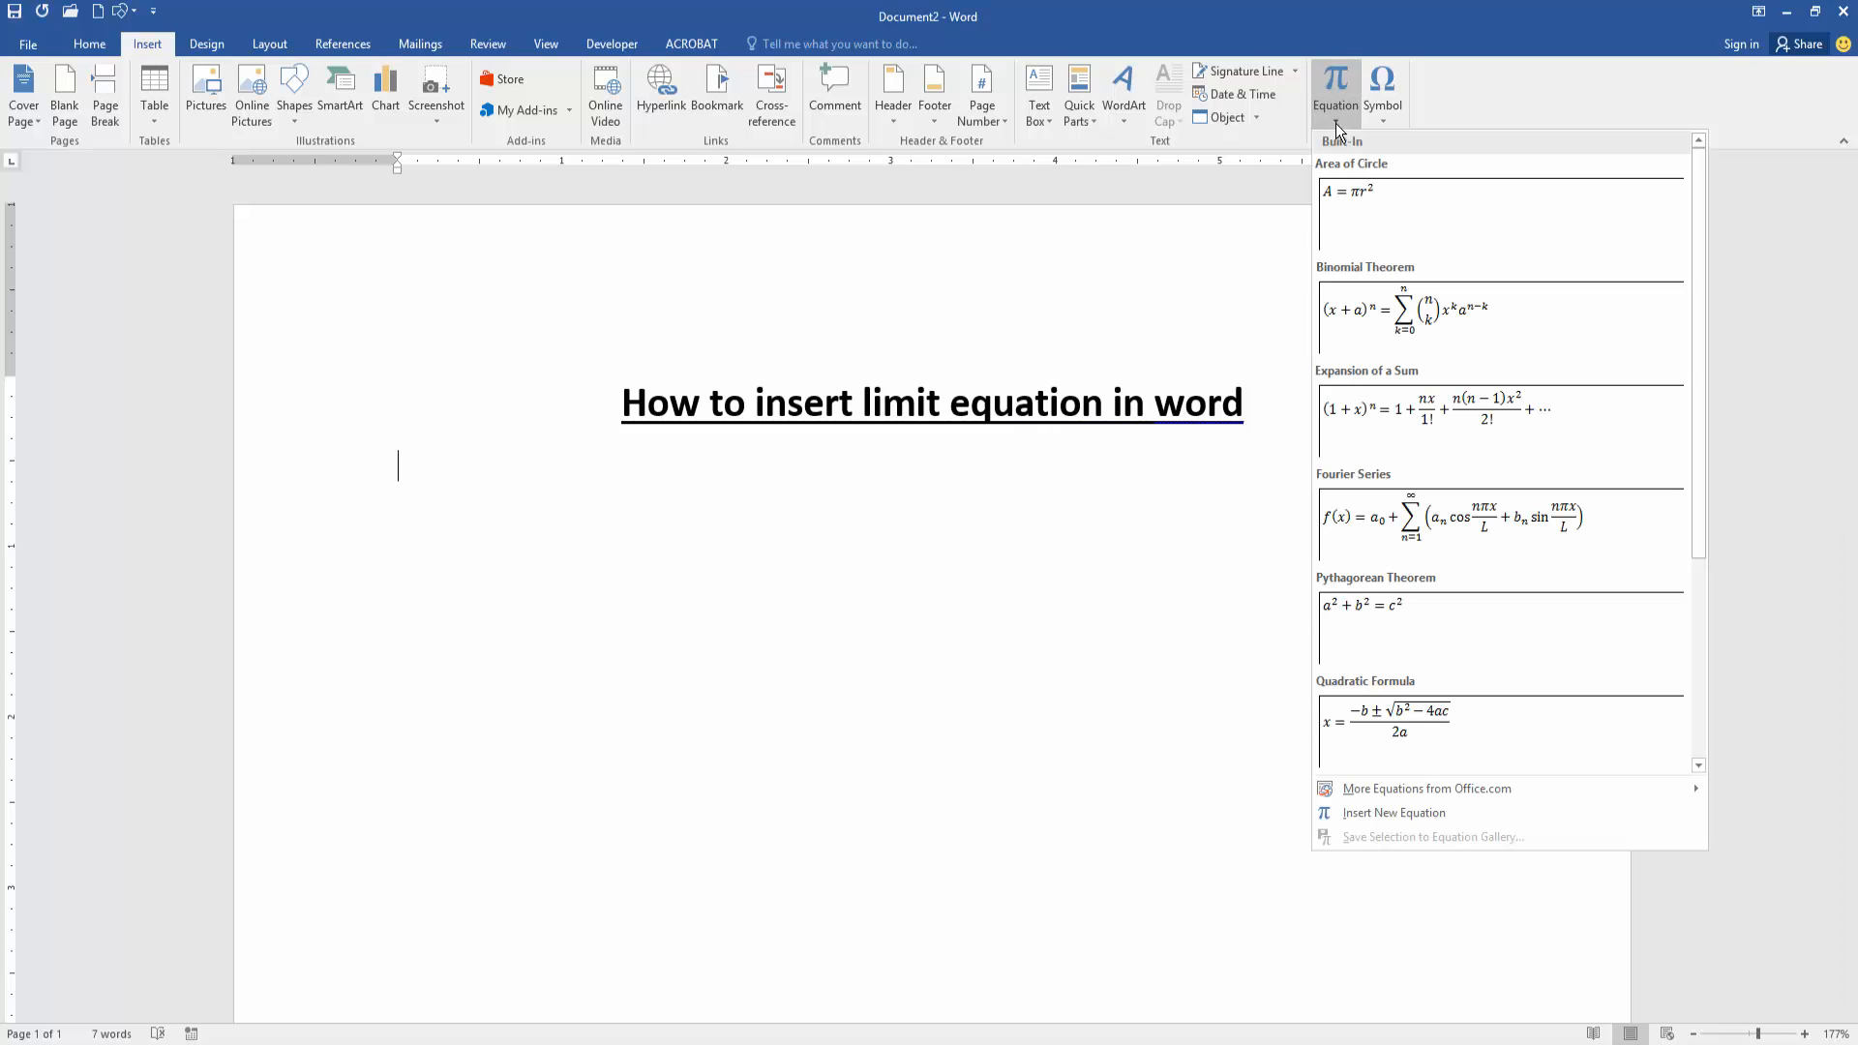
mouse_move(1395, 720)
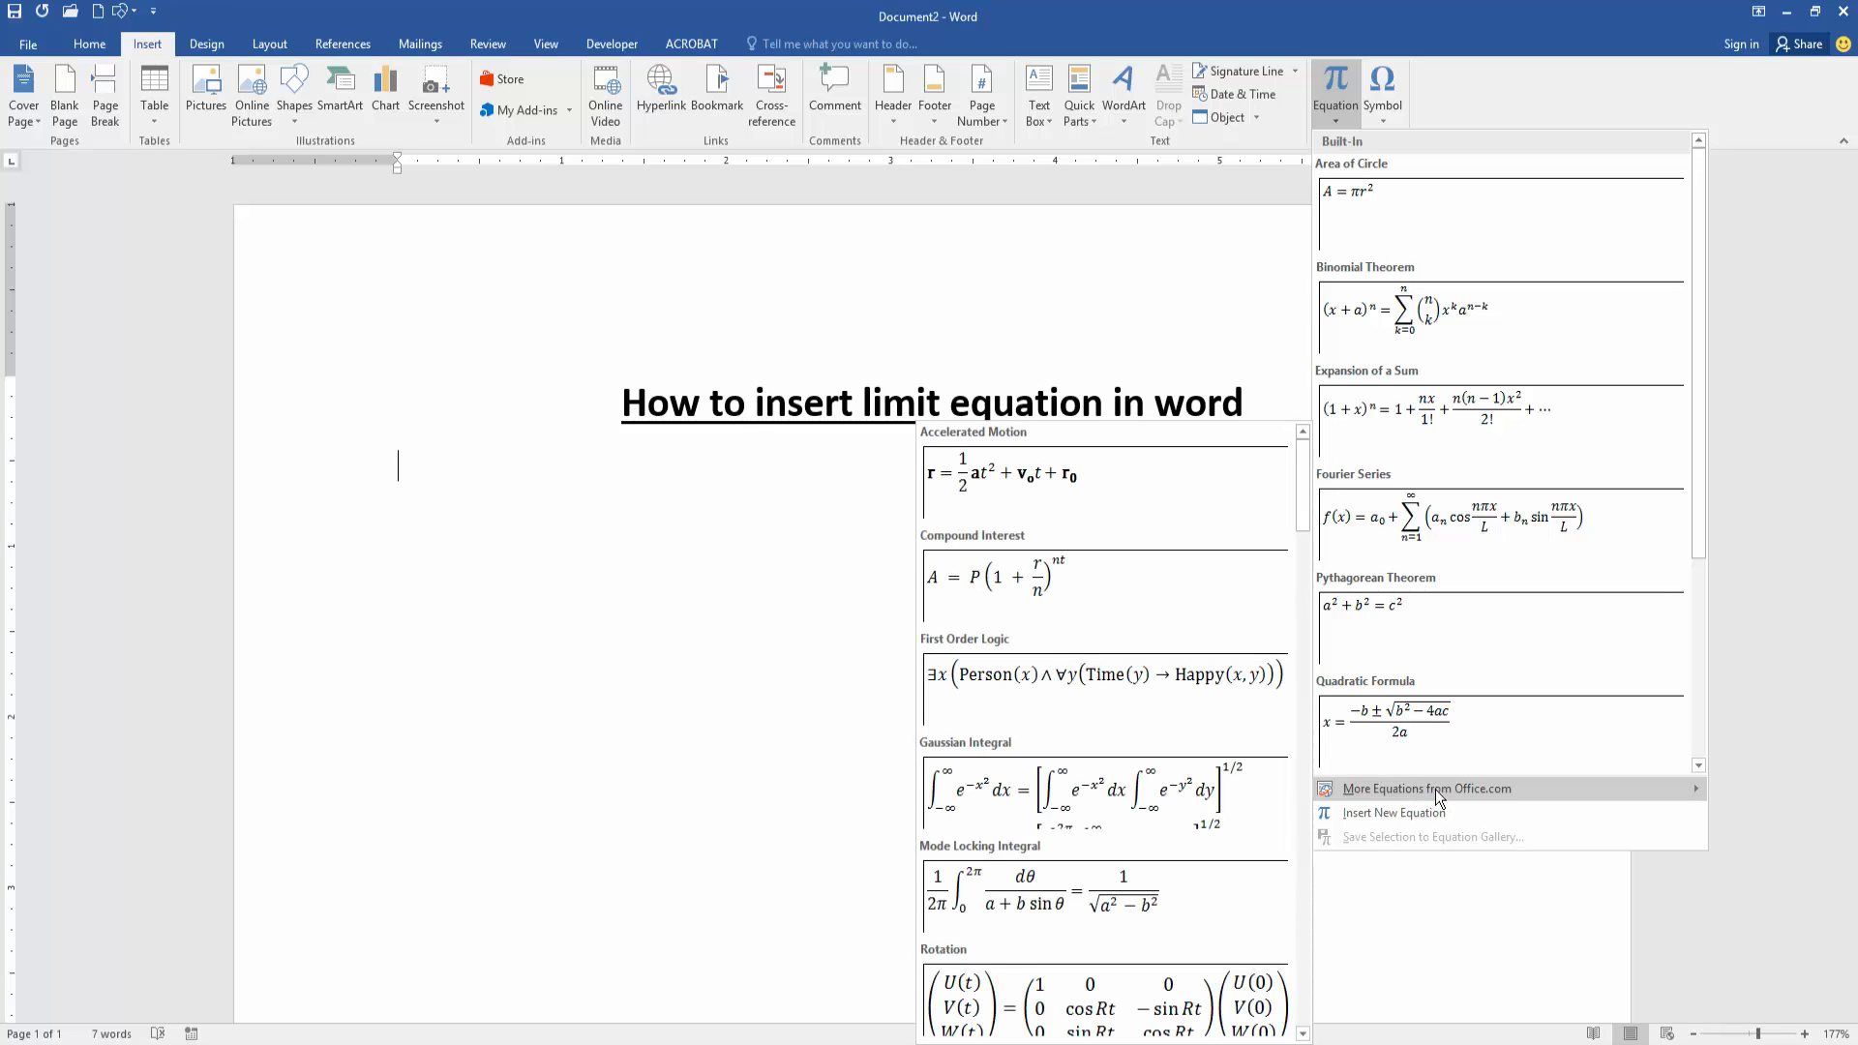
mouse_move(1303, 509)
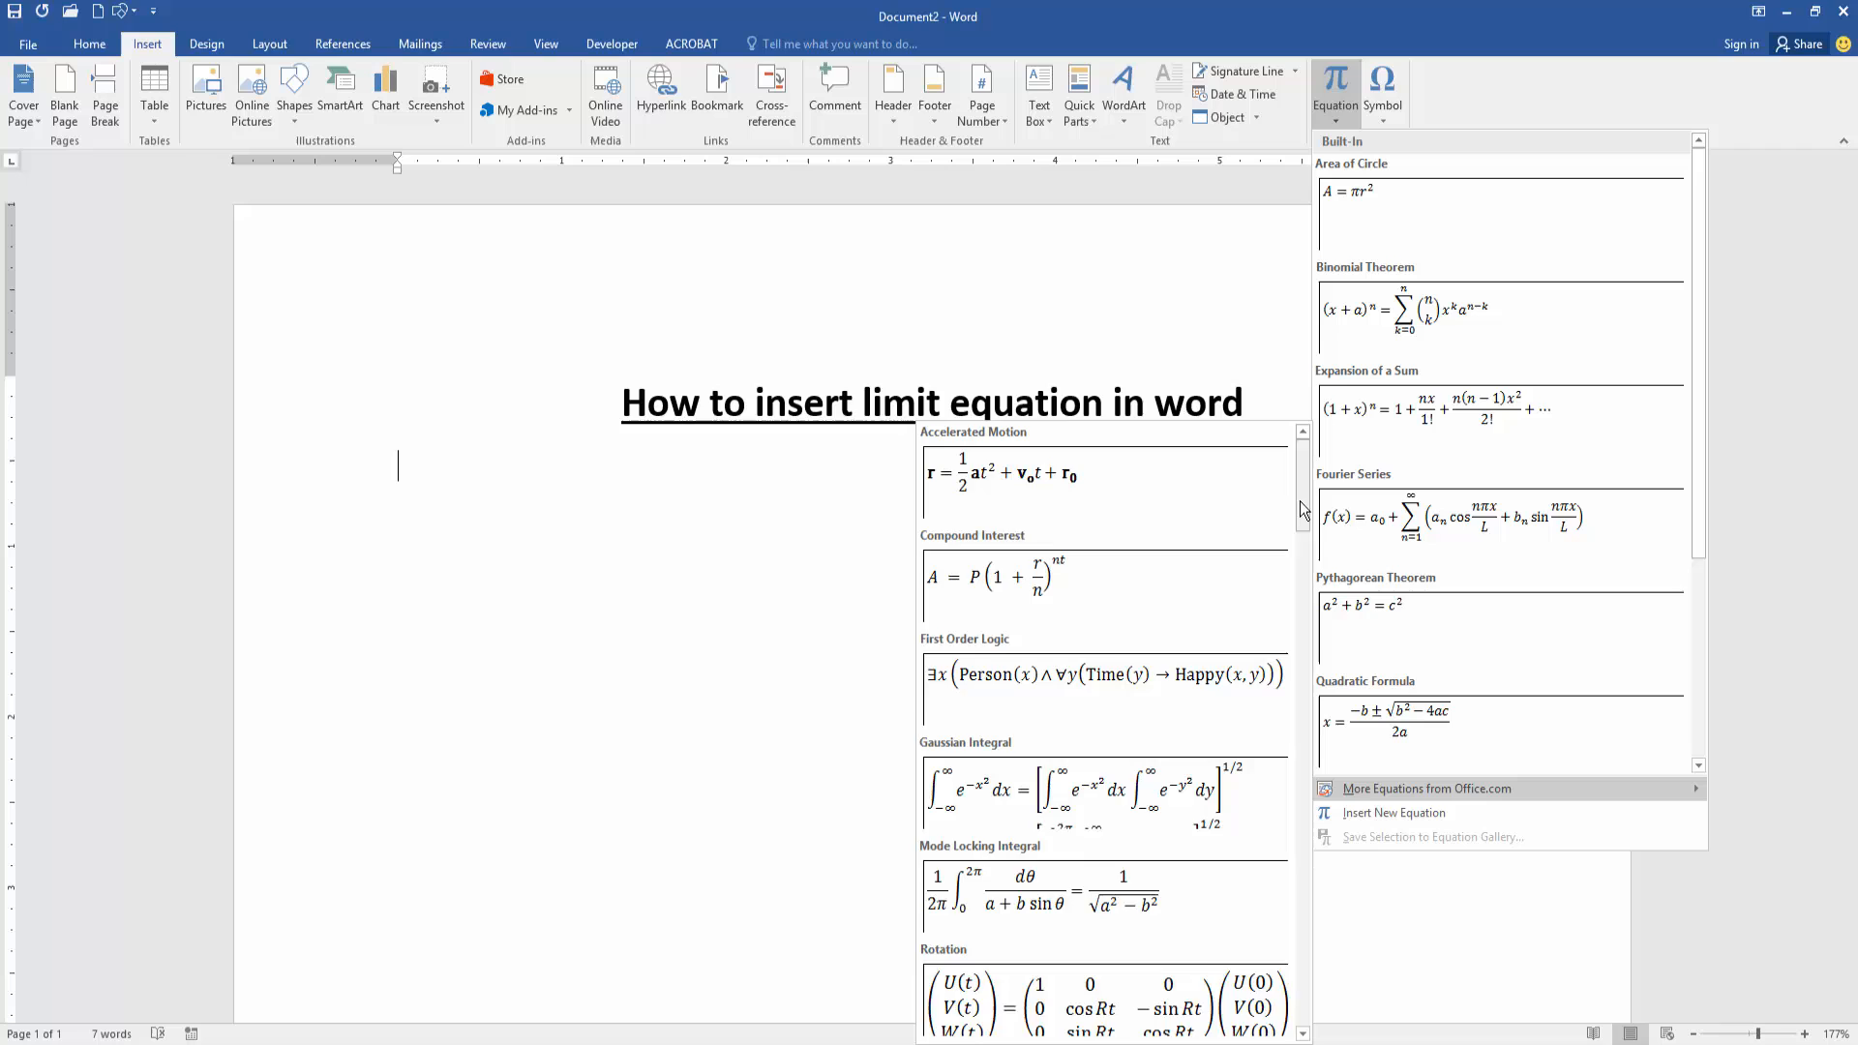
scroll(down, 3)
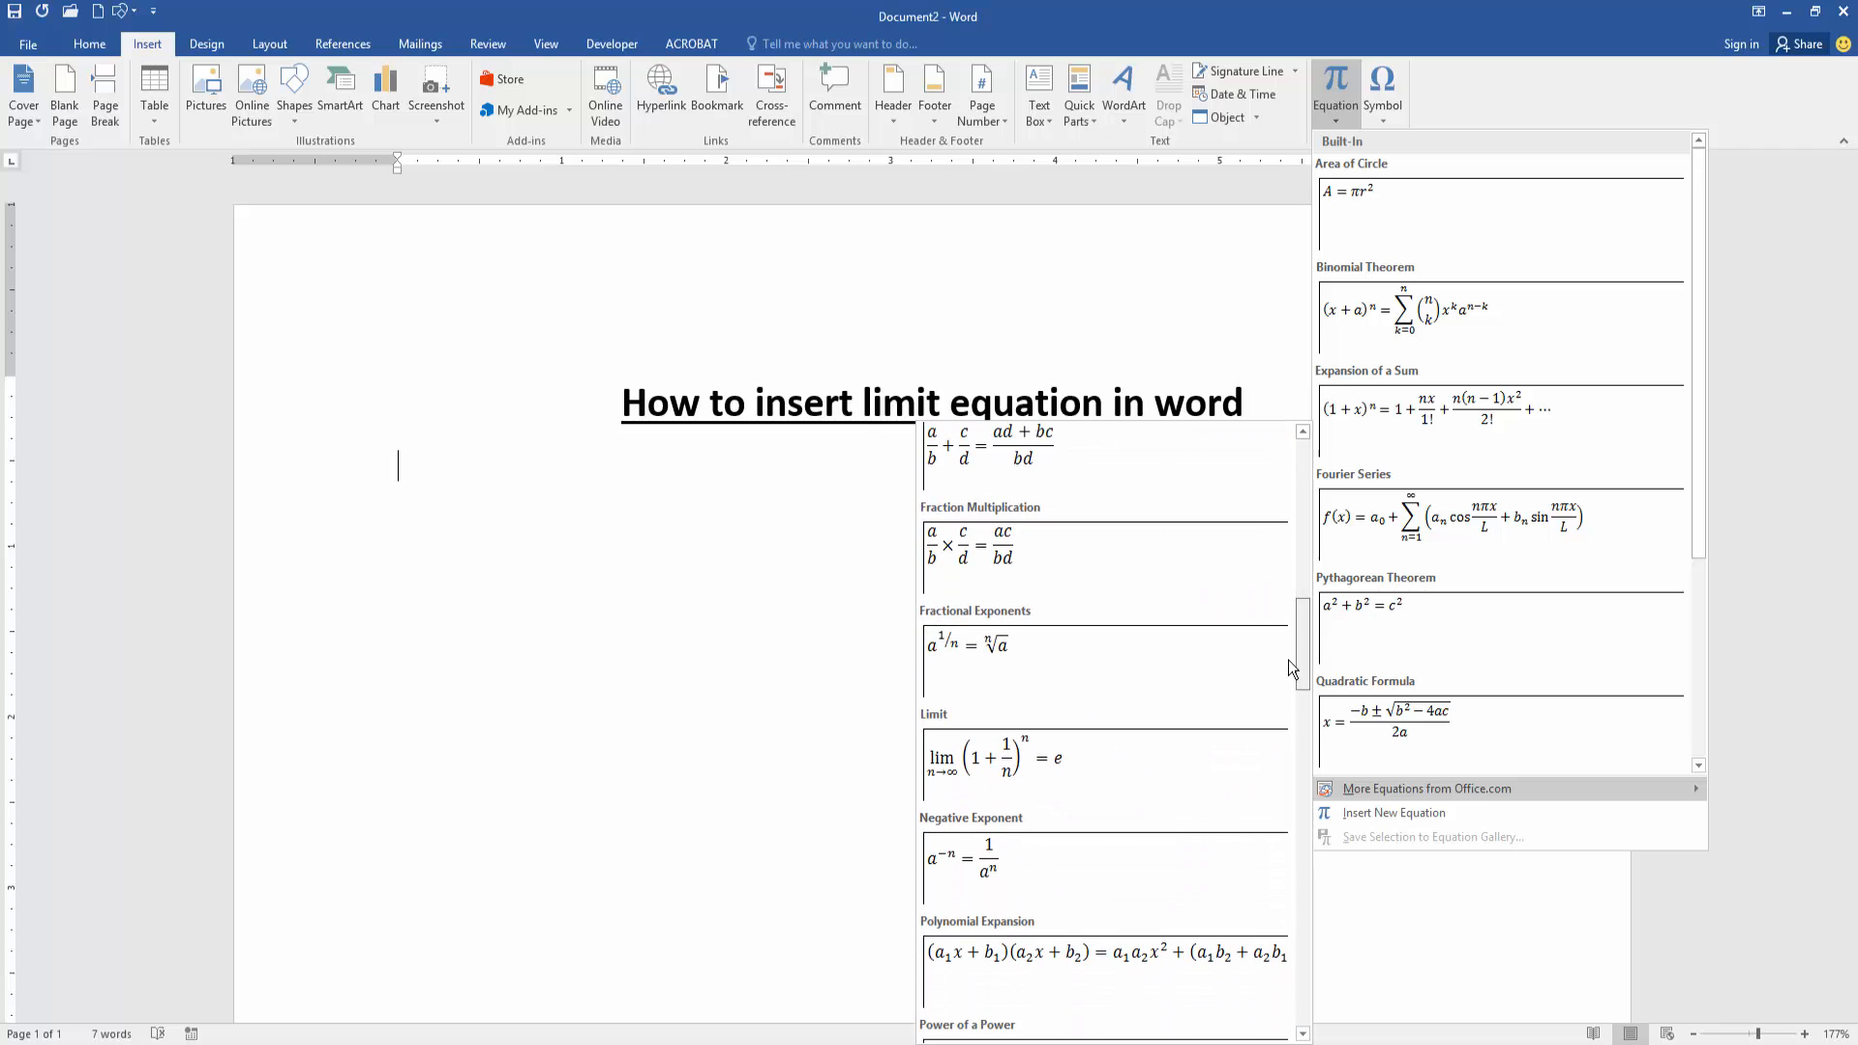
mouse_move(1026, 754)
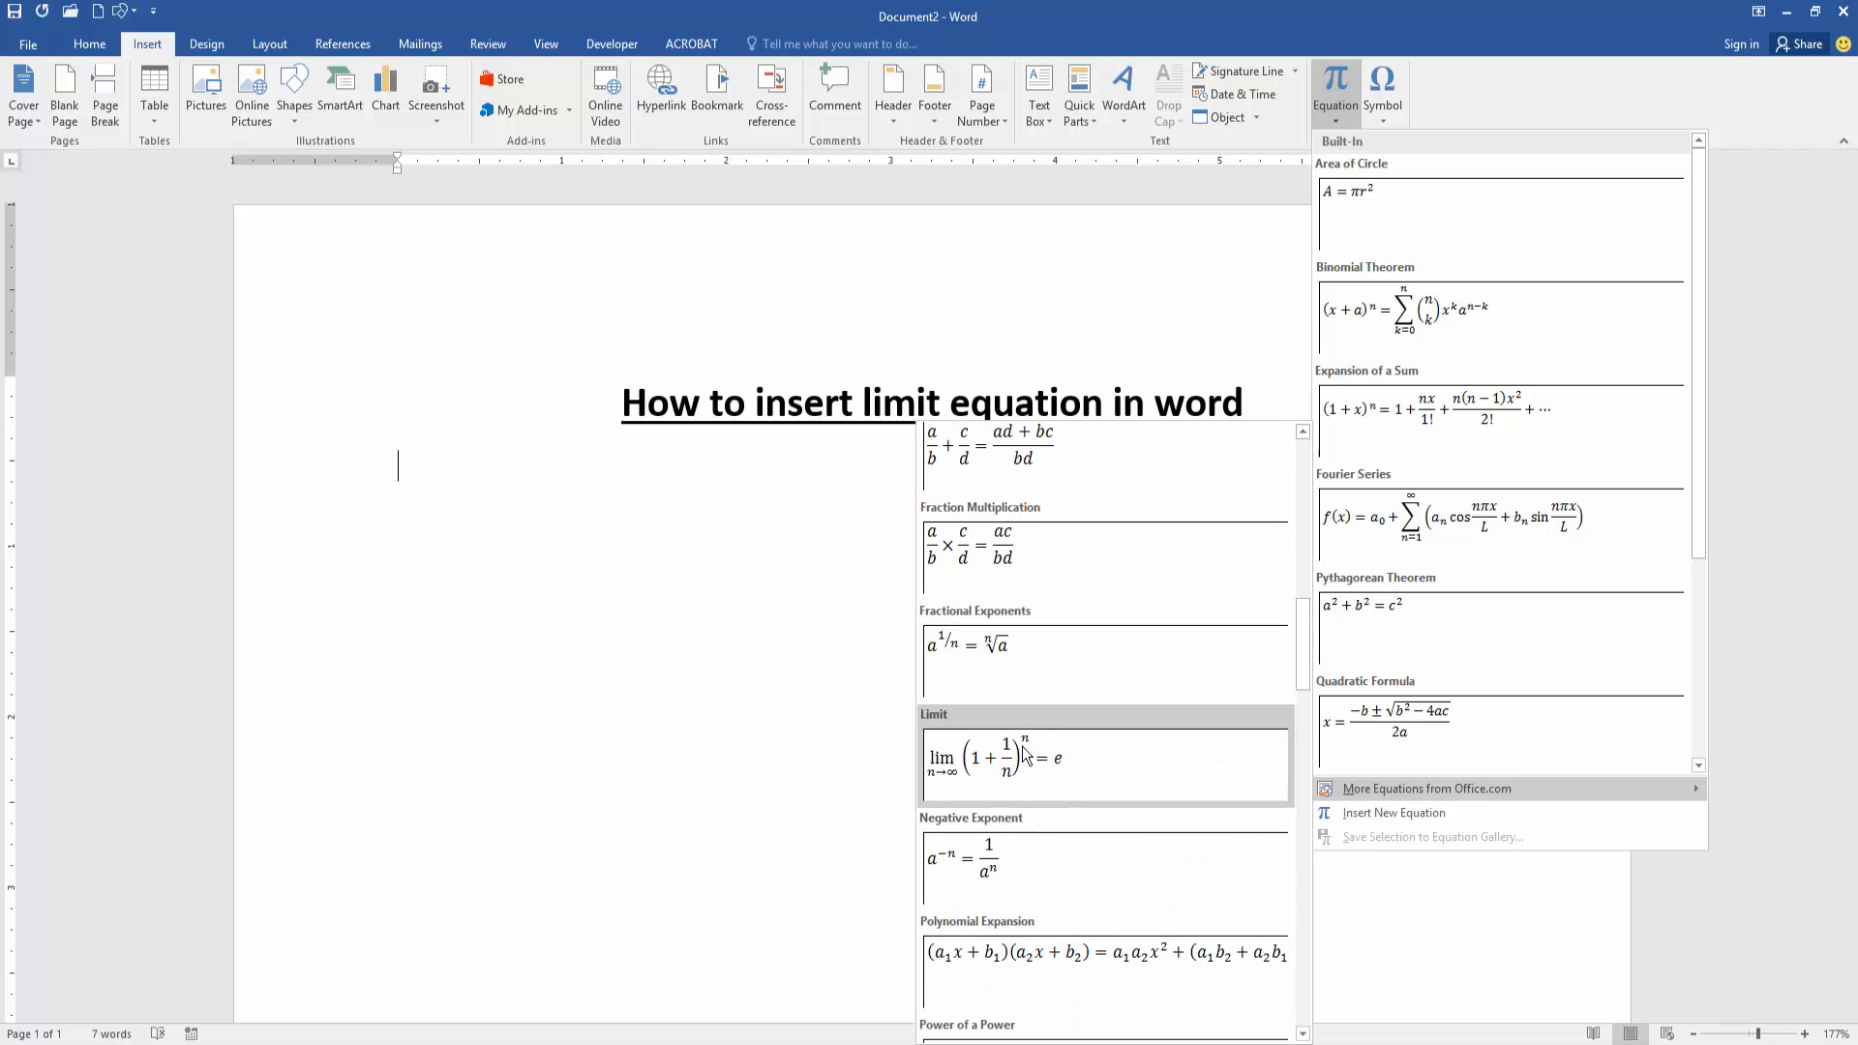
click(1053, 759)
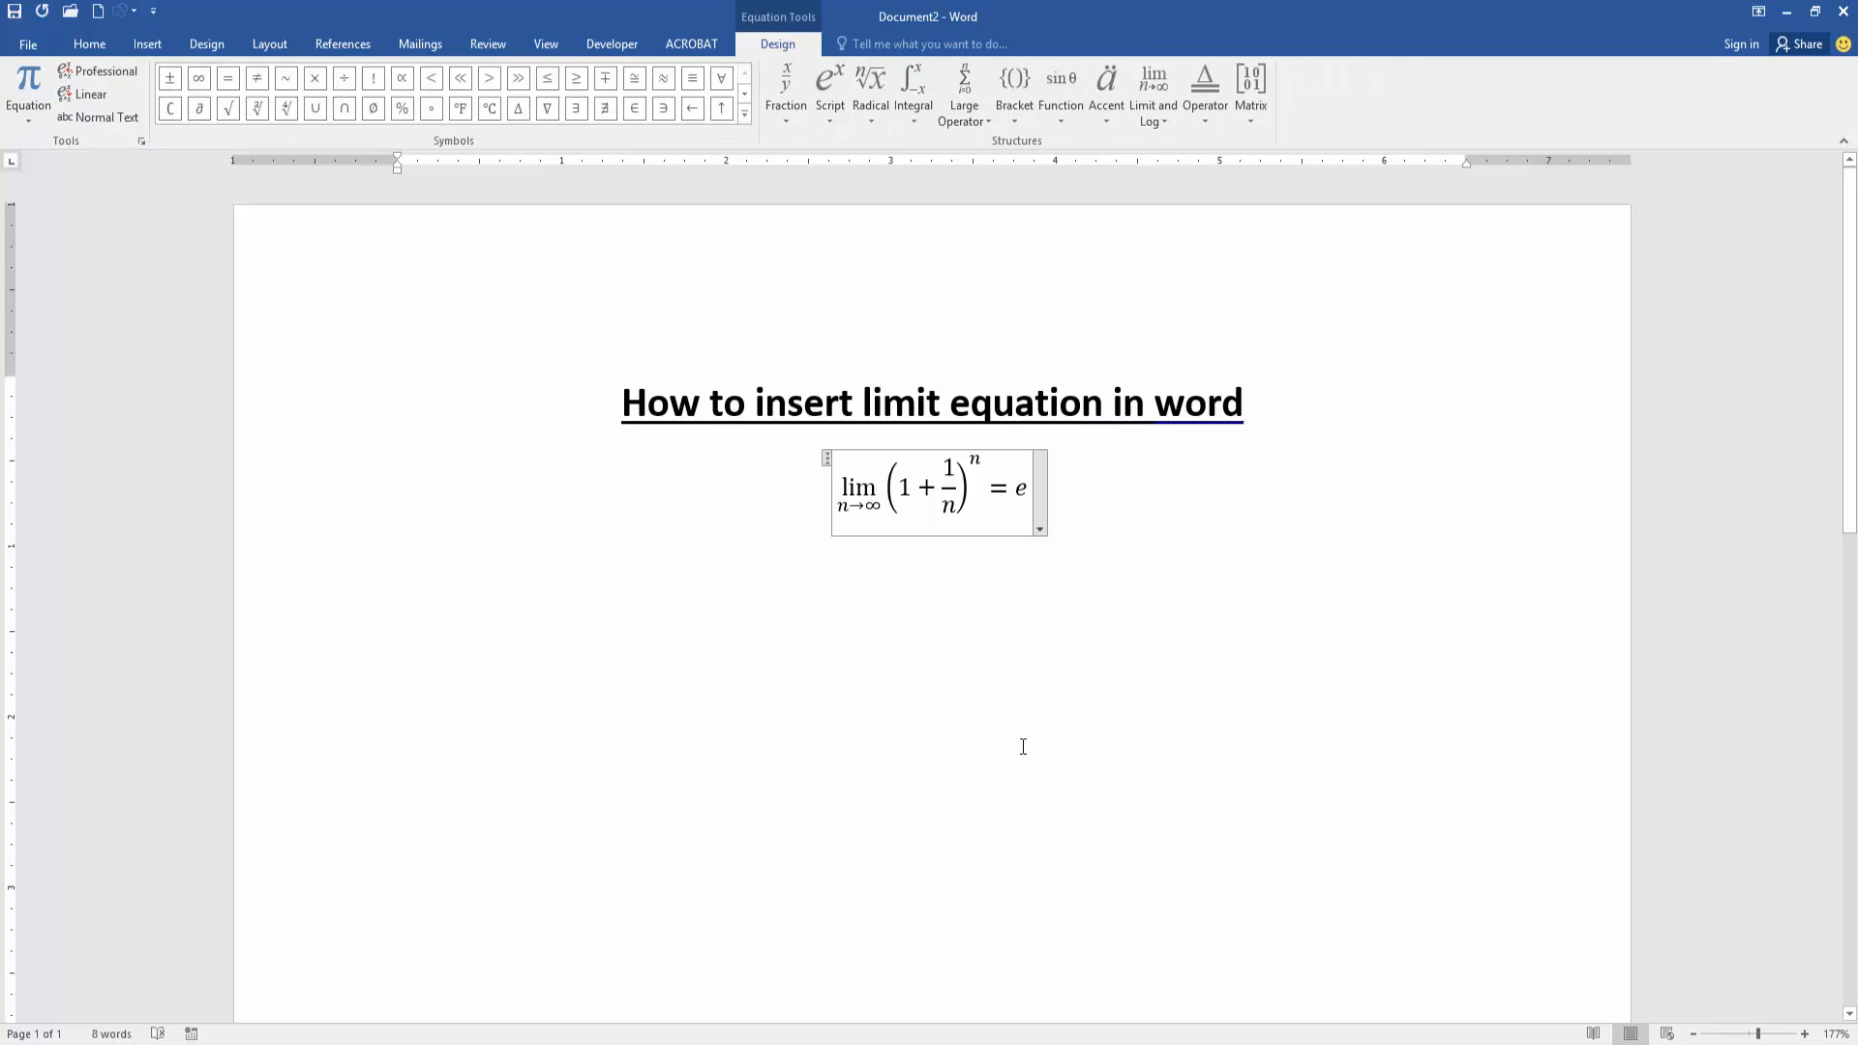
- Replace the leading 1 and the fraction numerator with 2, then add a small 2/1 fraction in the numerator
click(836, 488)
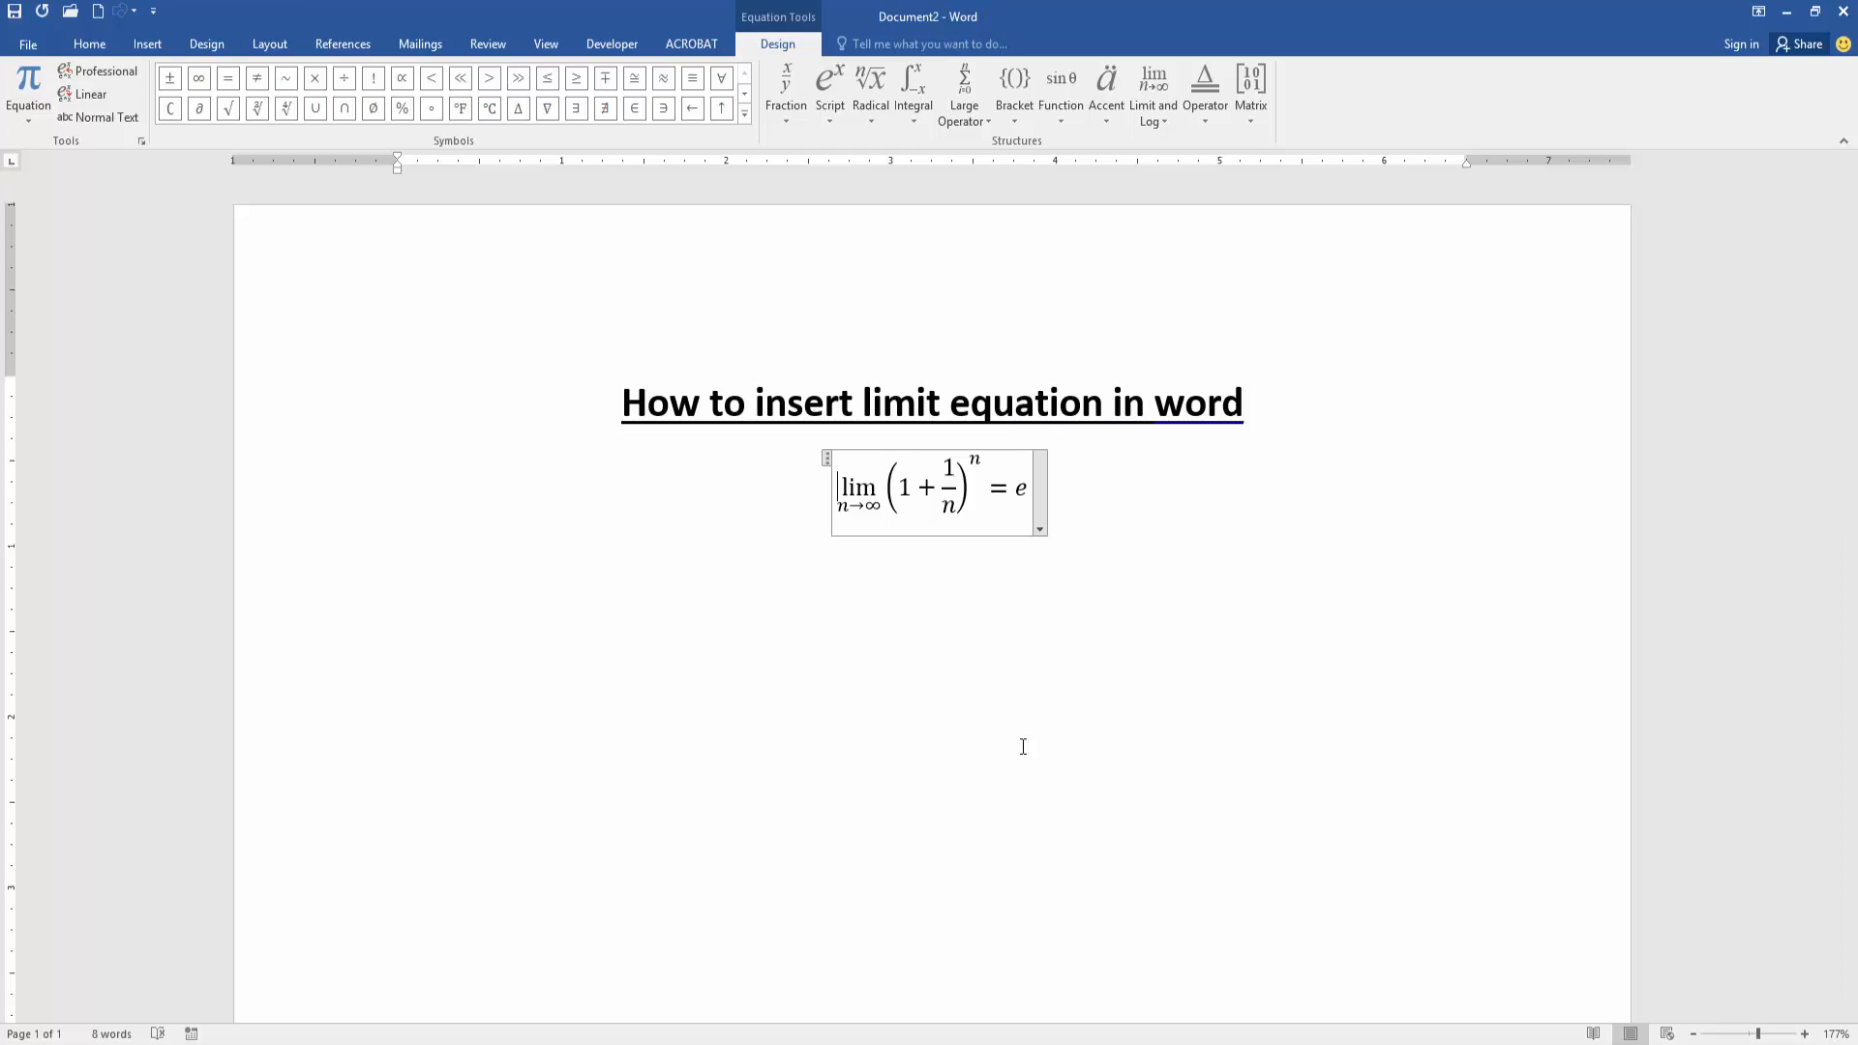
mouse_move(1016, 745)
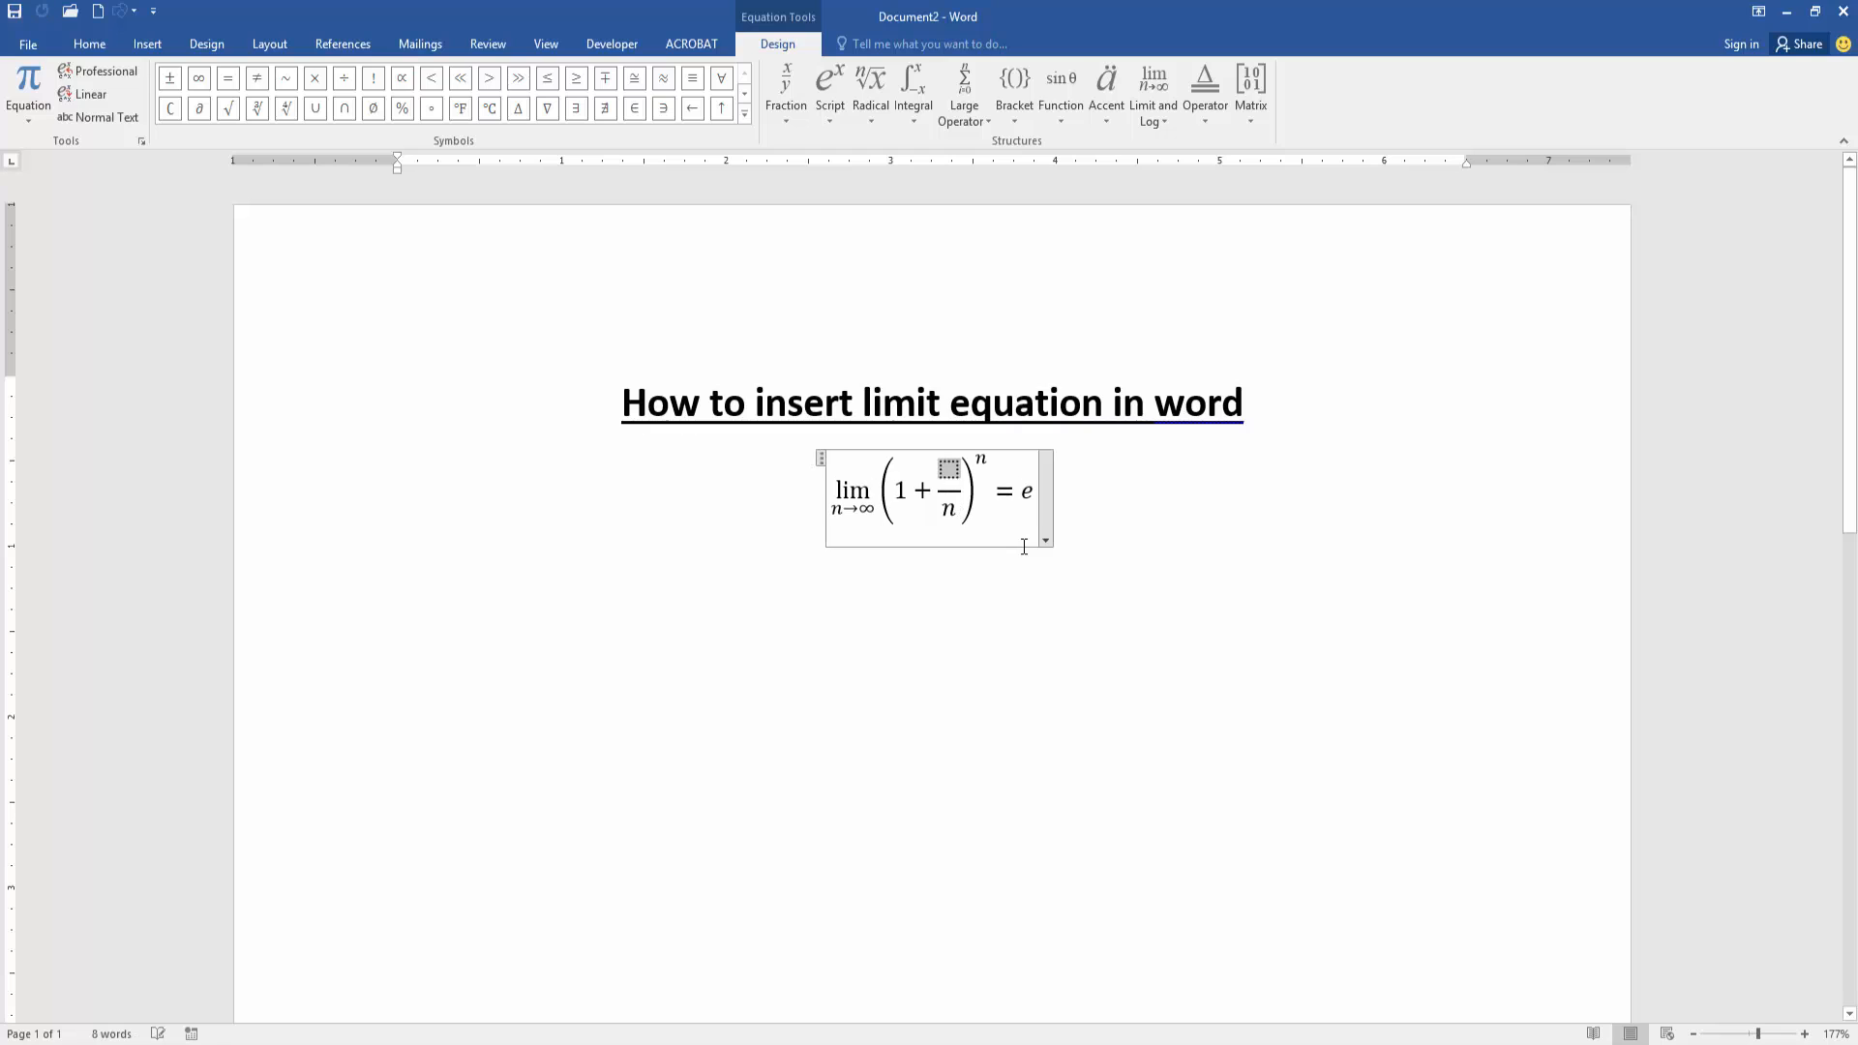
text(2)
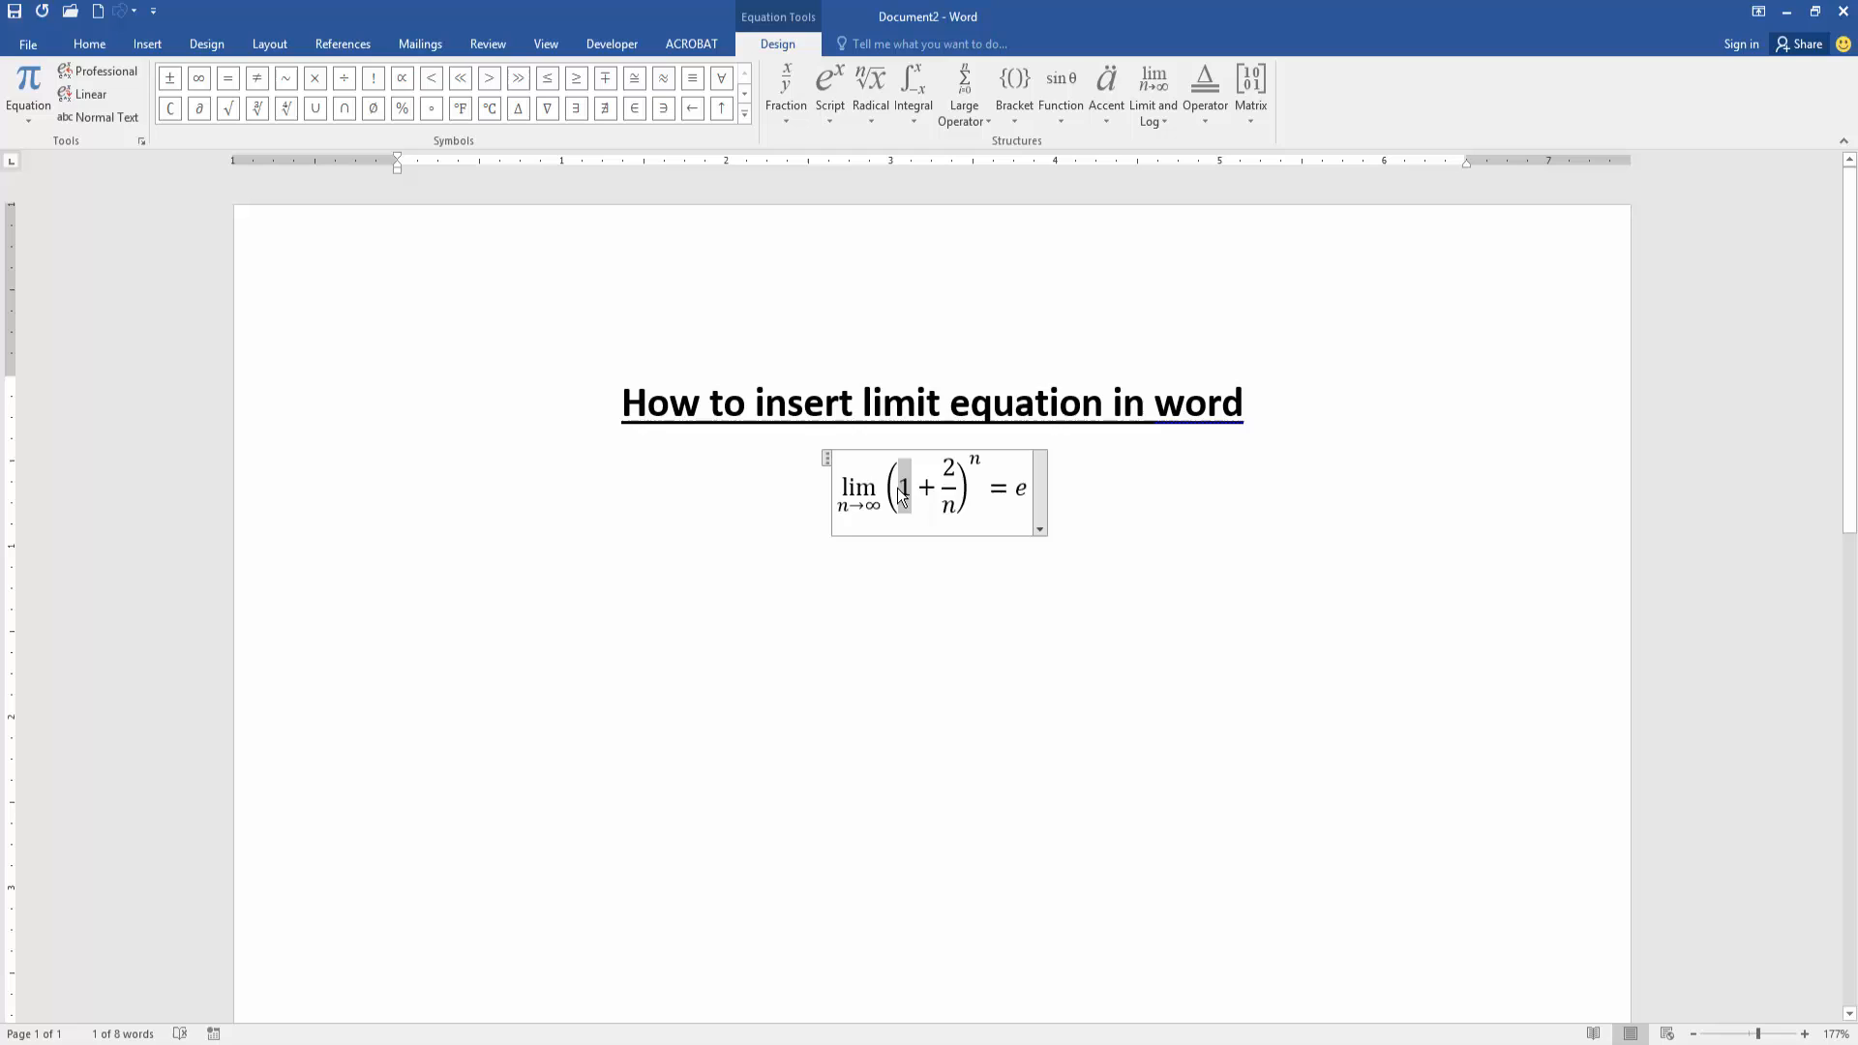
text(2)
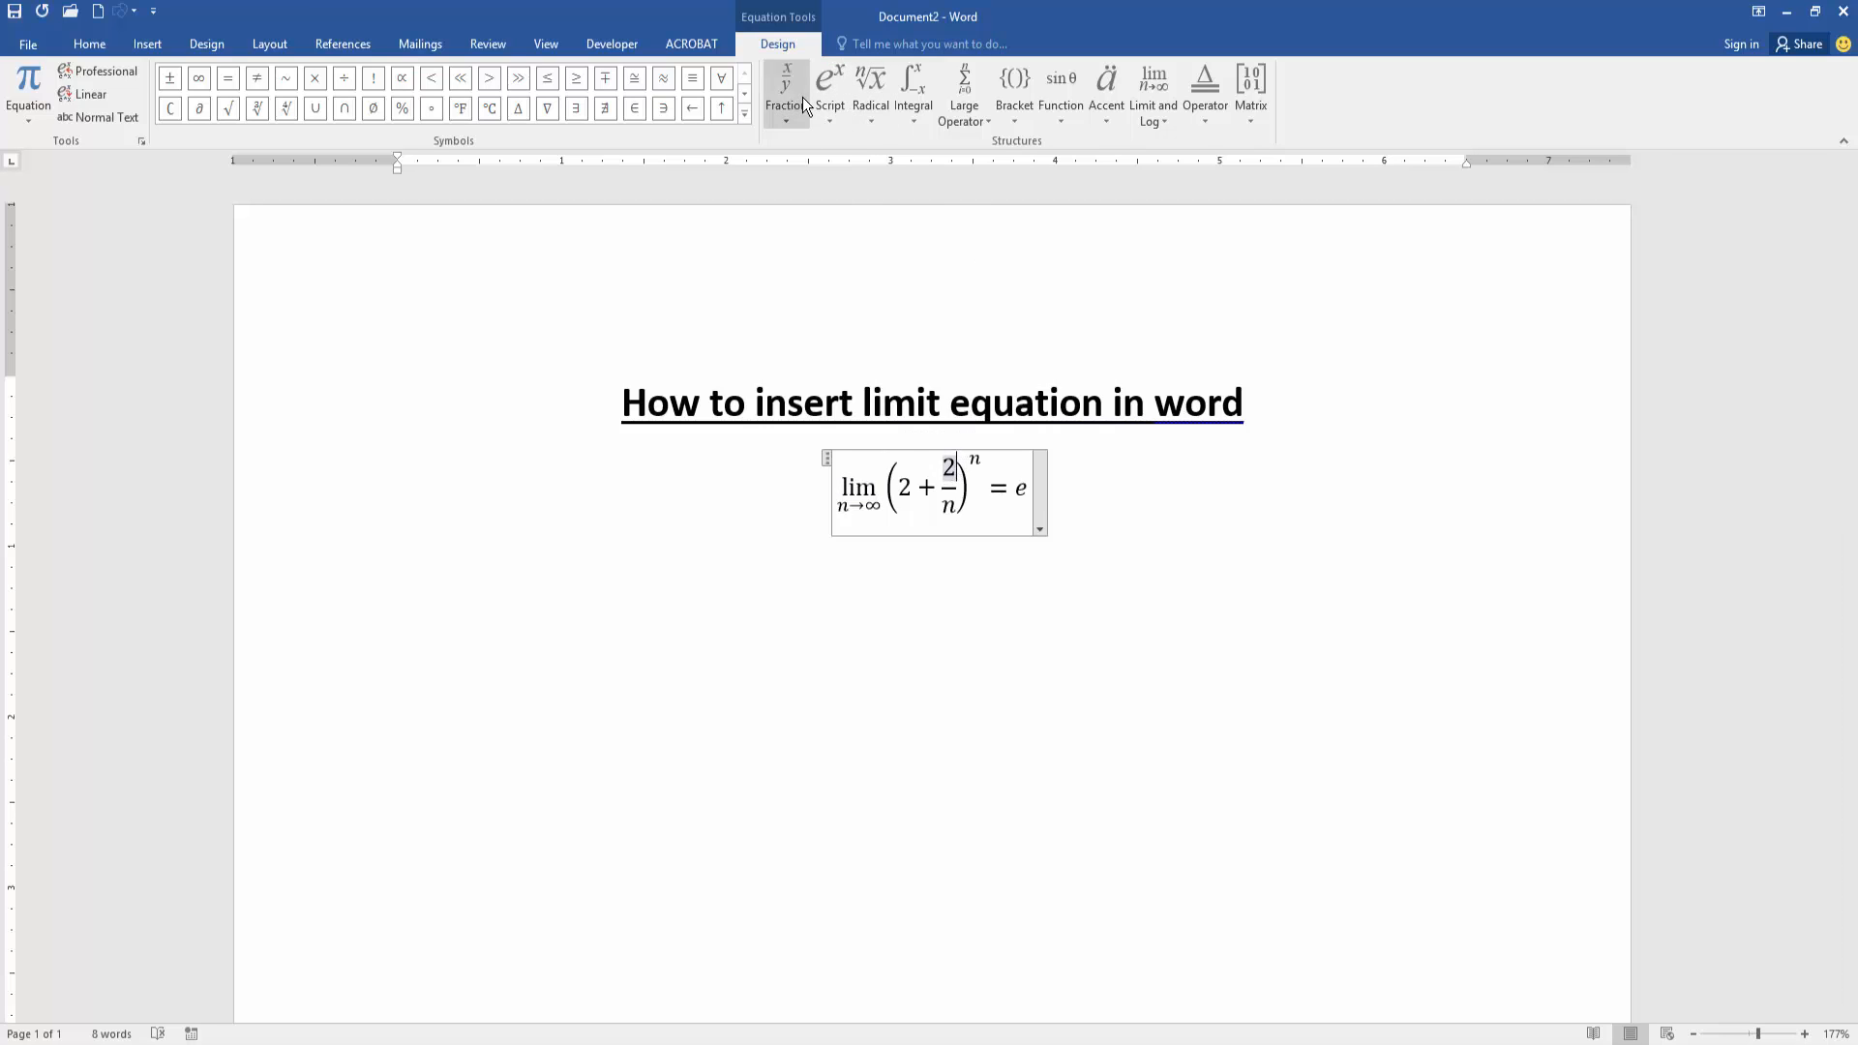
click(784, 89)
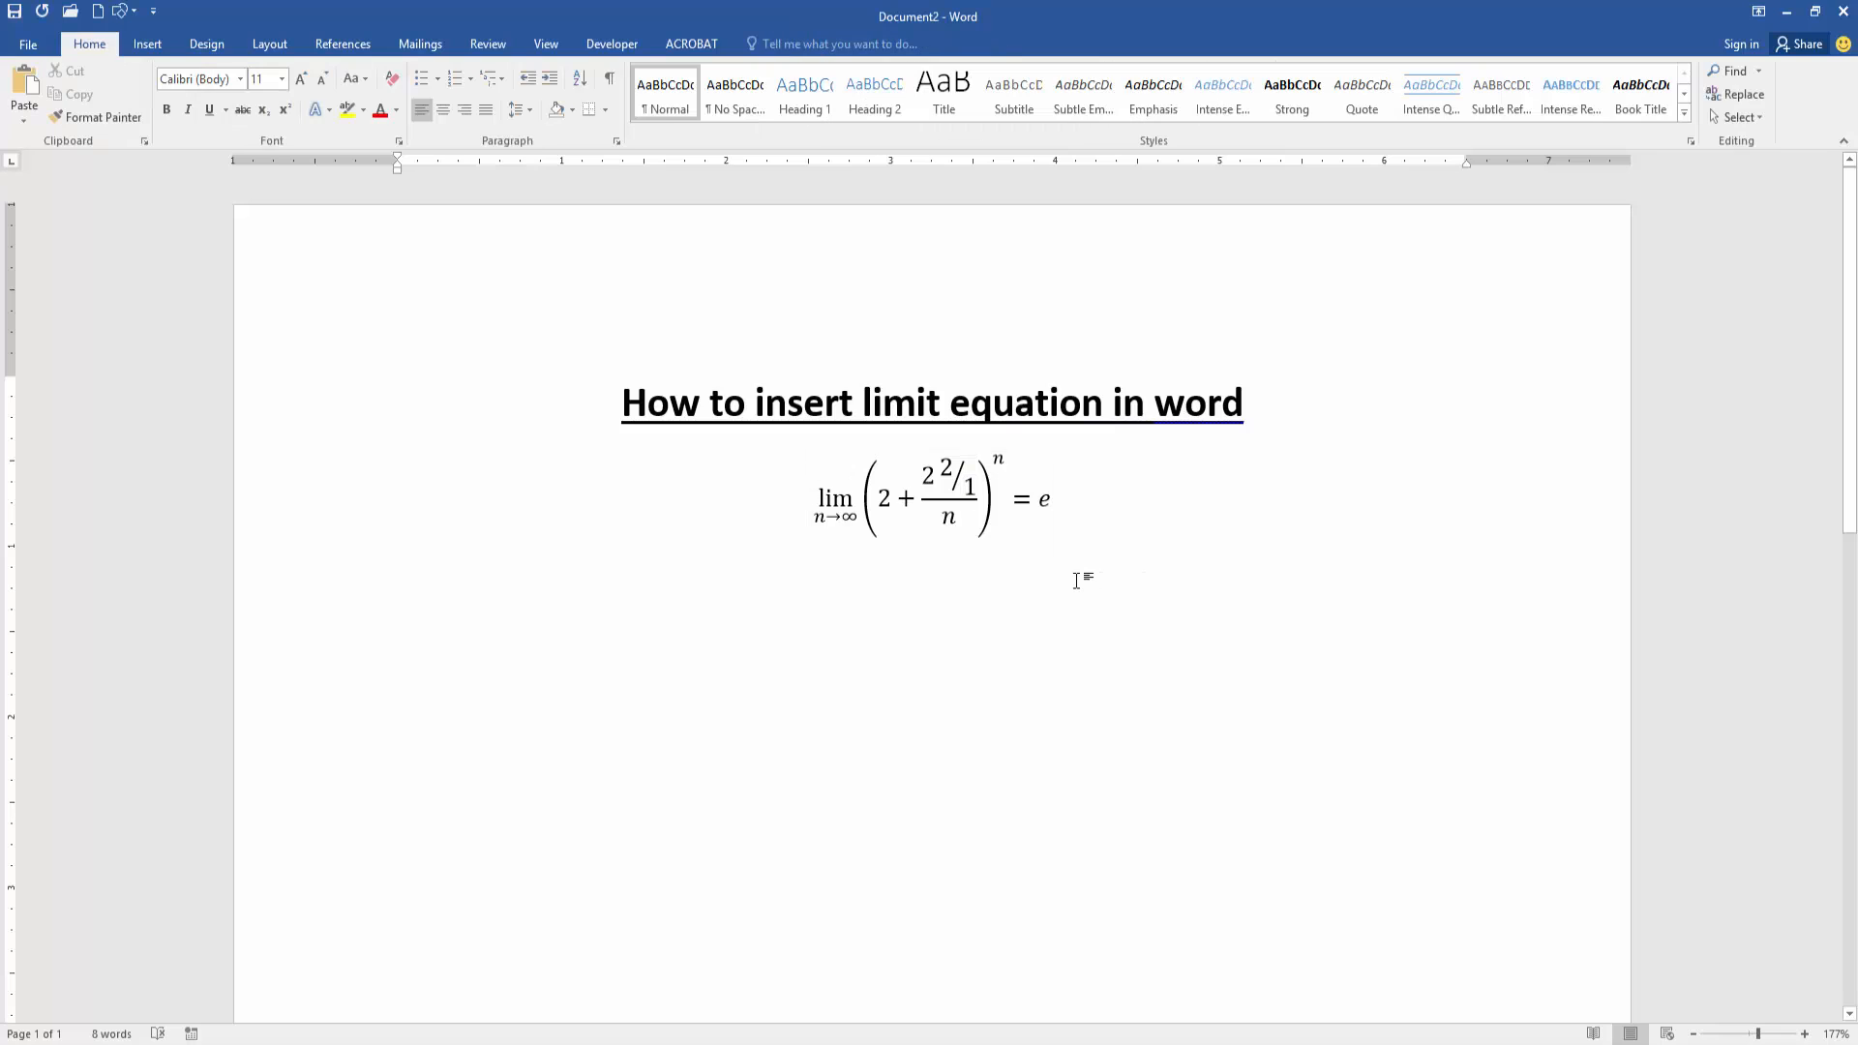
click(397, 575)
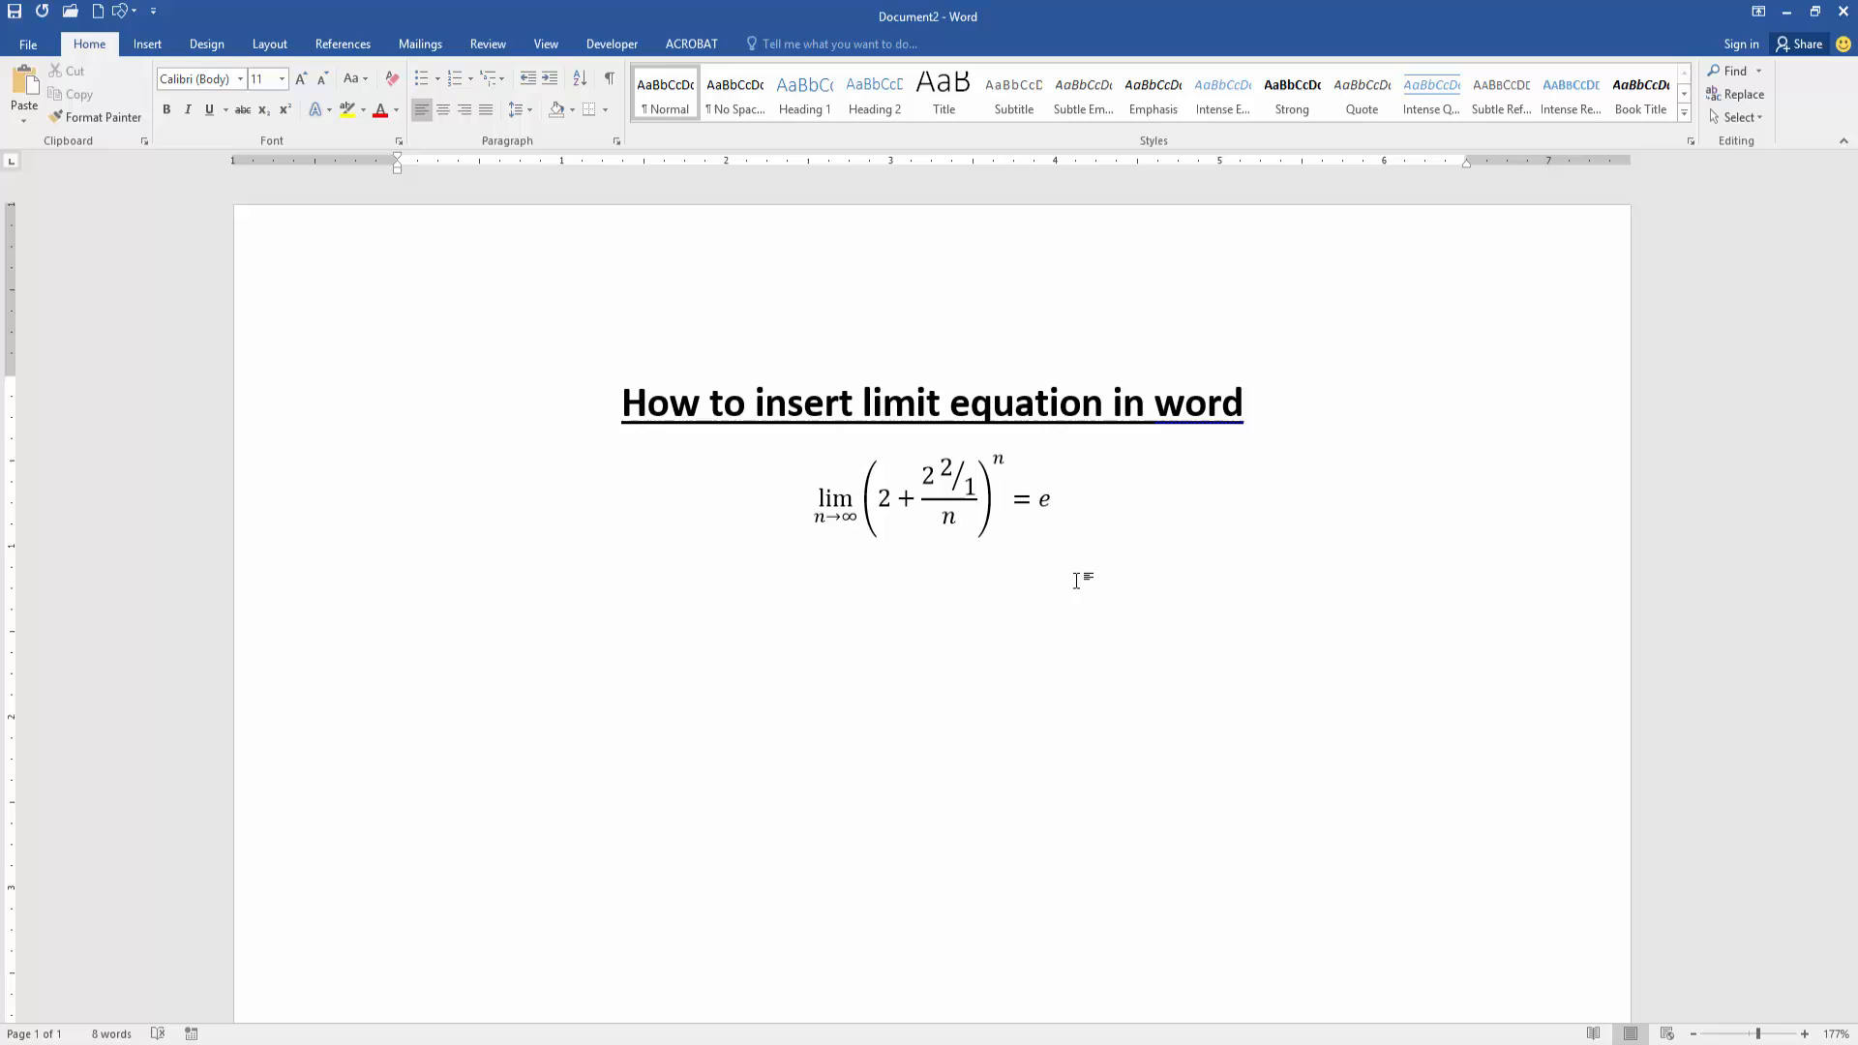
click(399, 574)
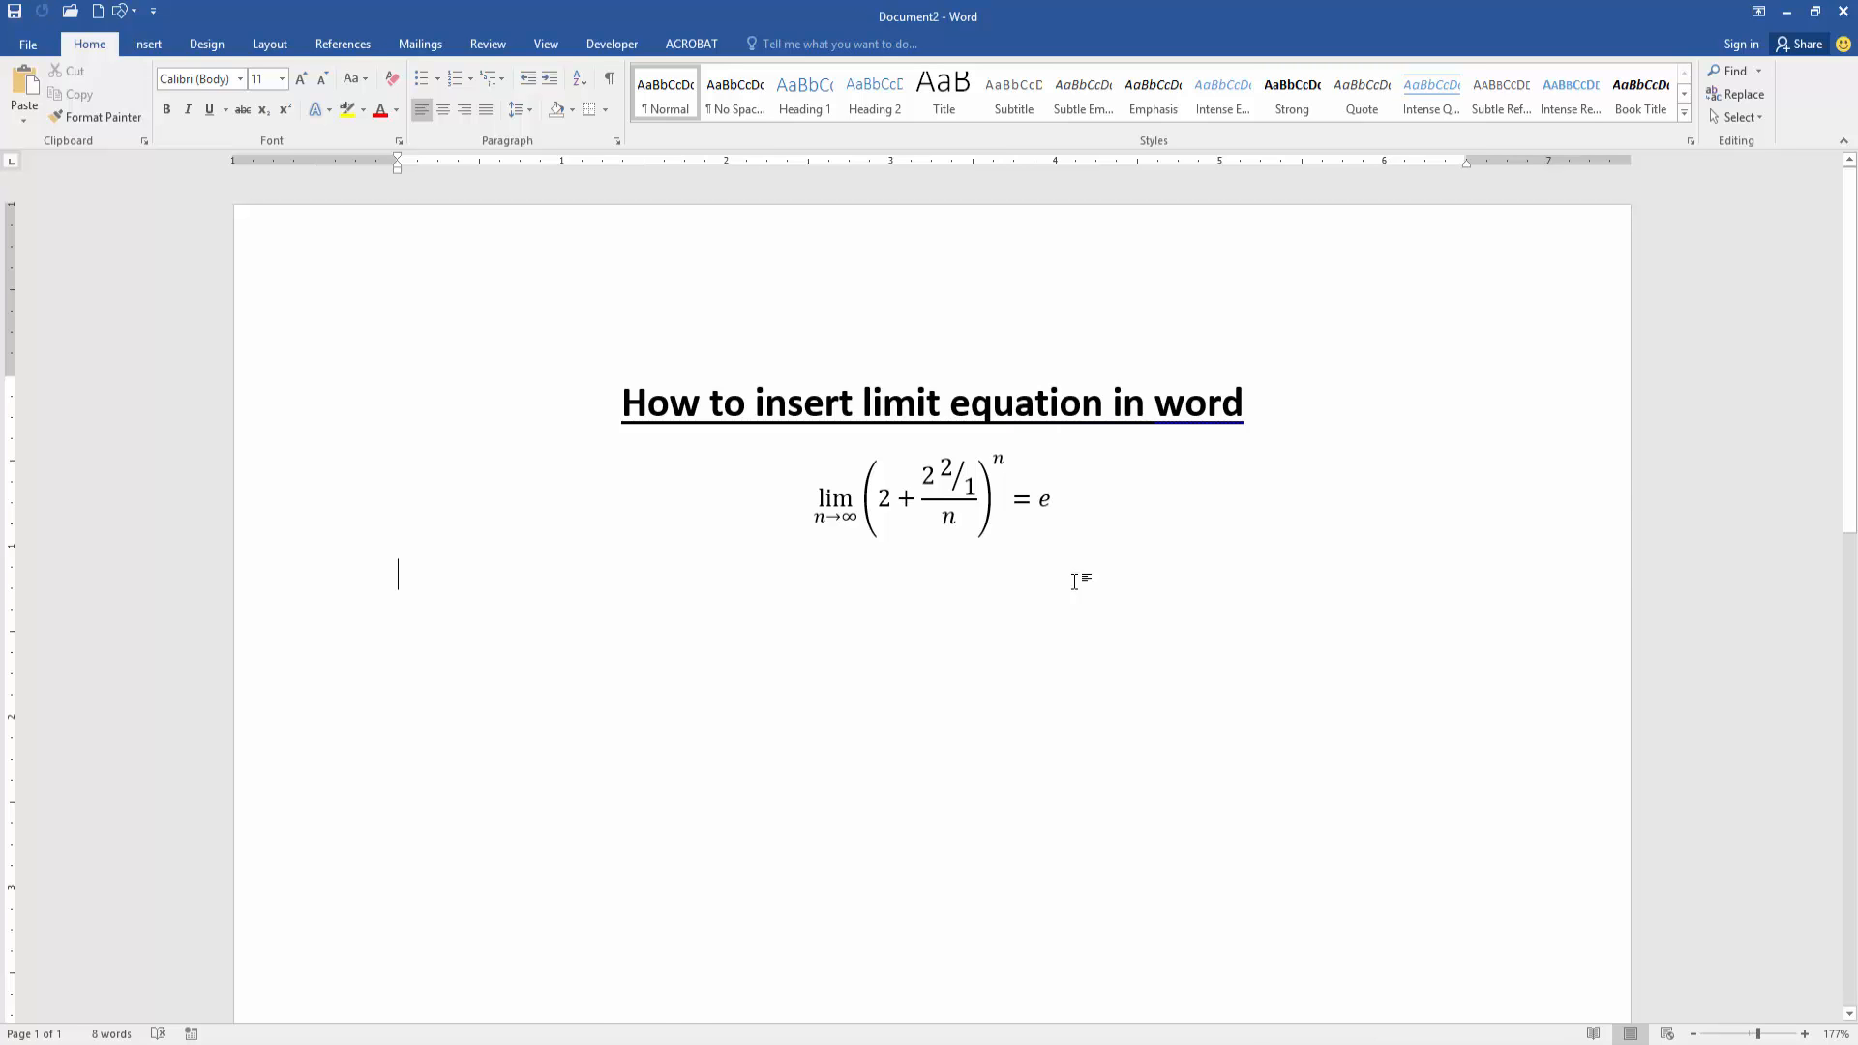